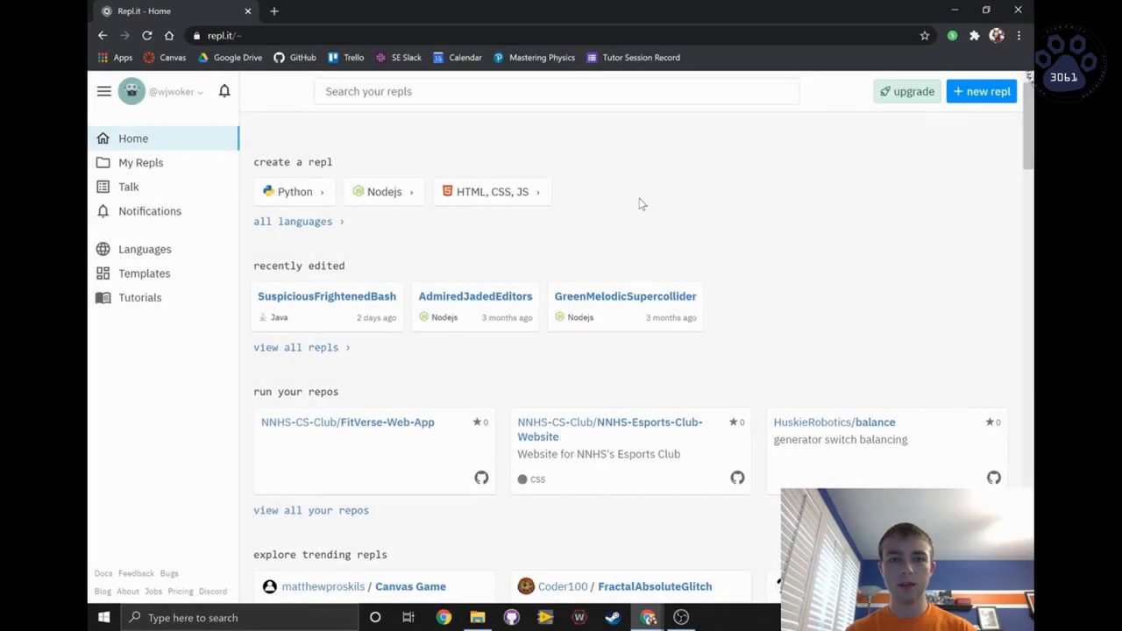
mouse_move(645, 213)
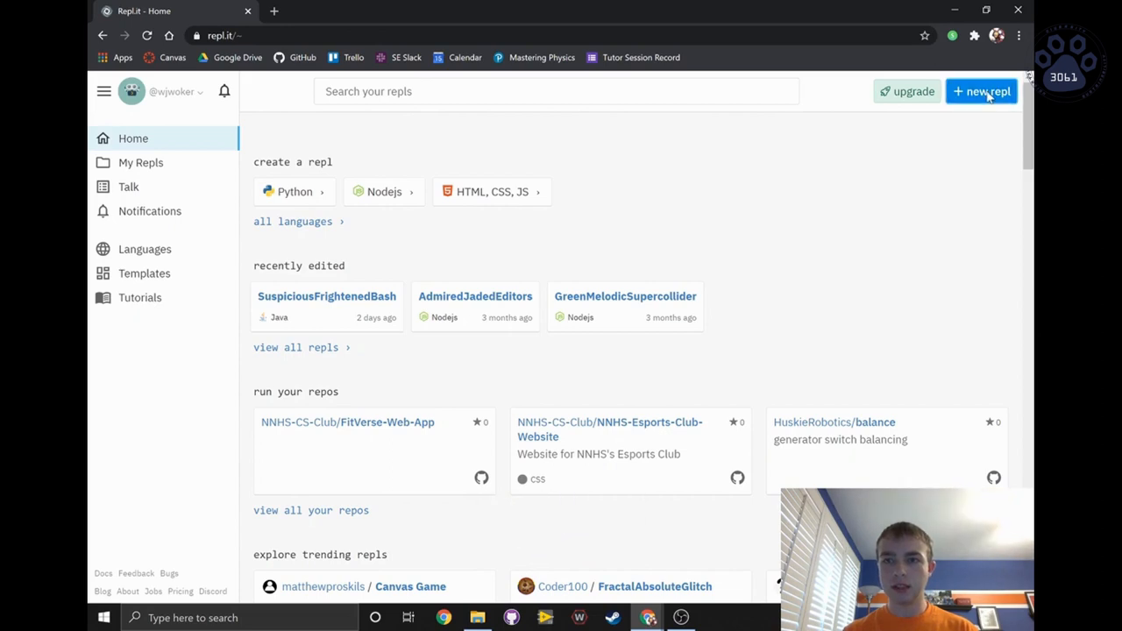
Create a new Java repl named 'Dog' and open its workspace.
click(982, 91)
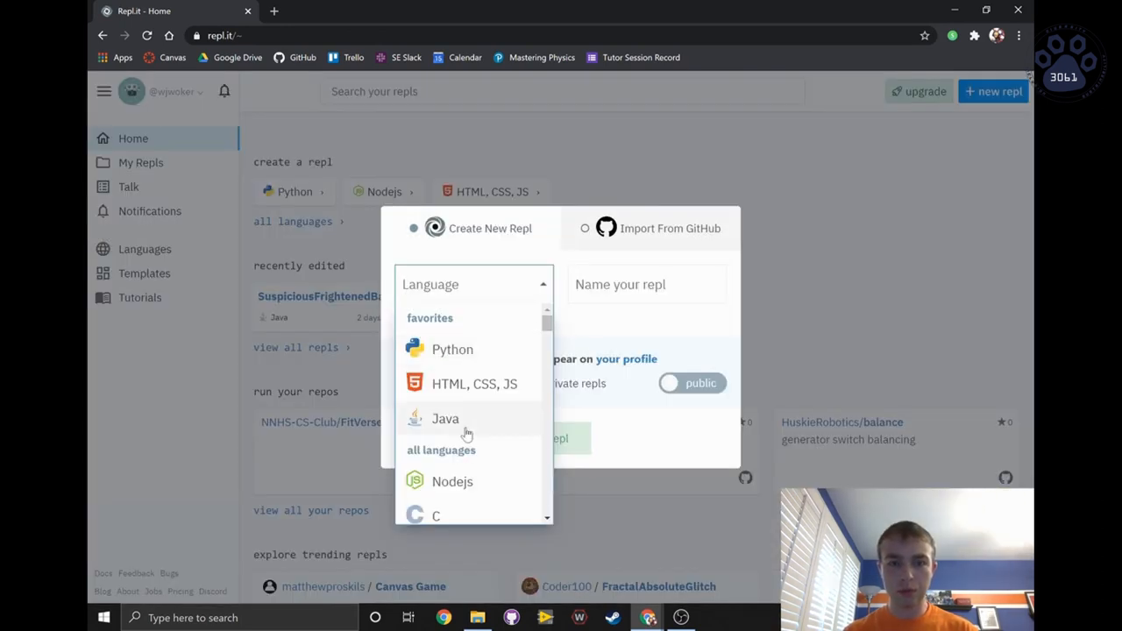
click(445, 418)
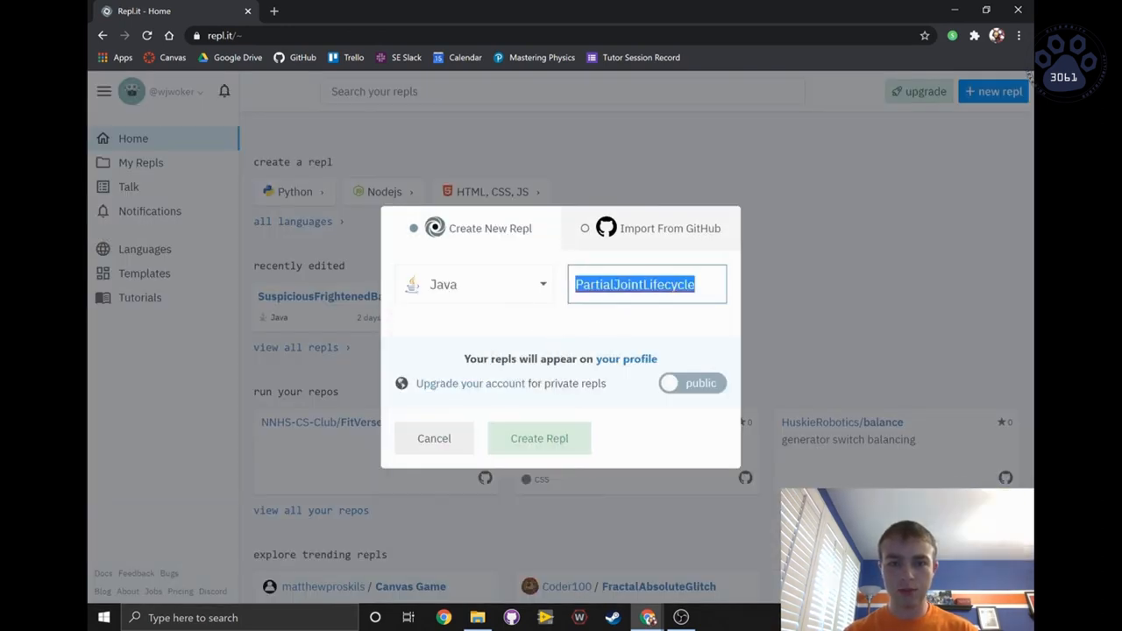
text(Dog)
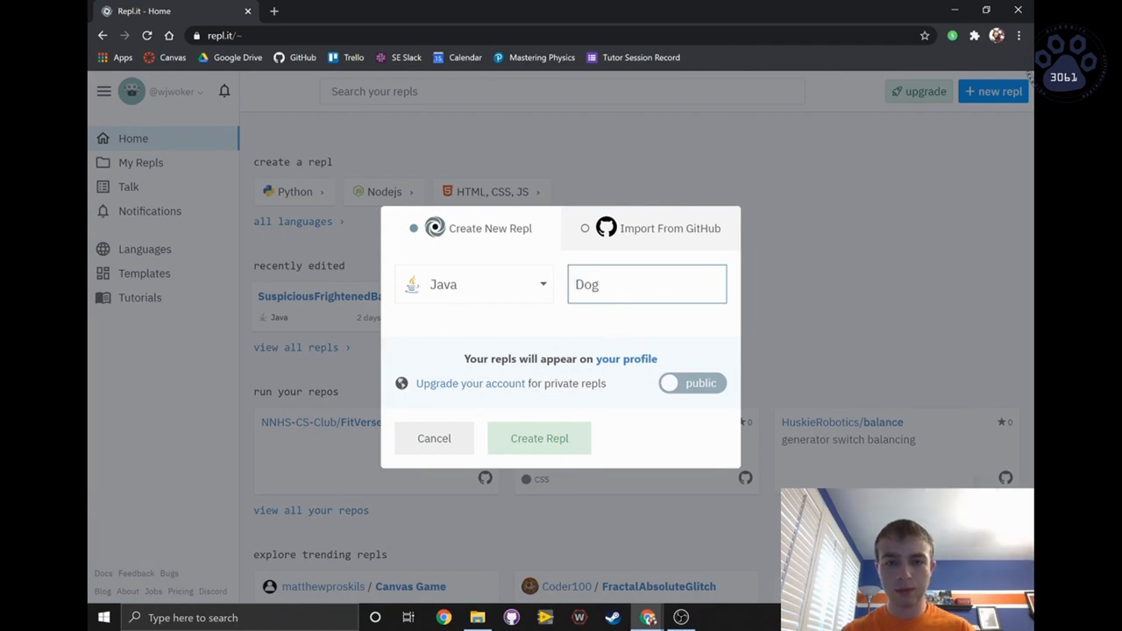
click(539, 438)
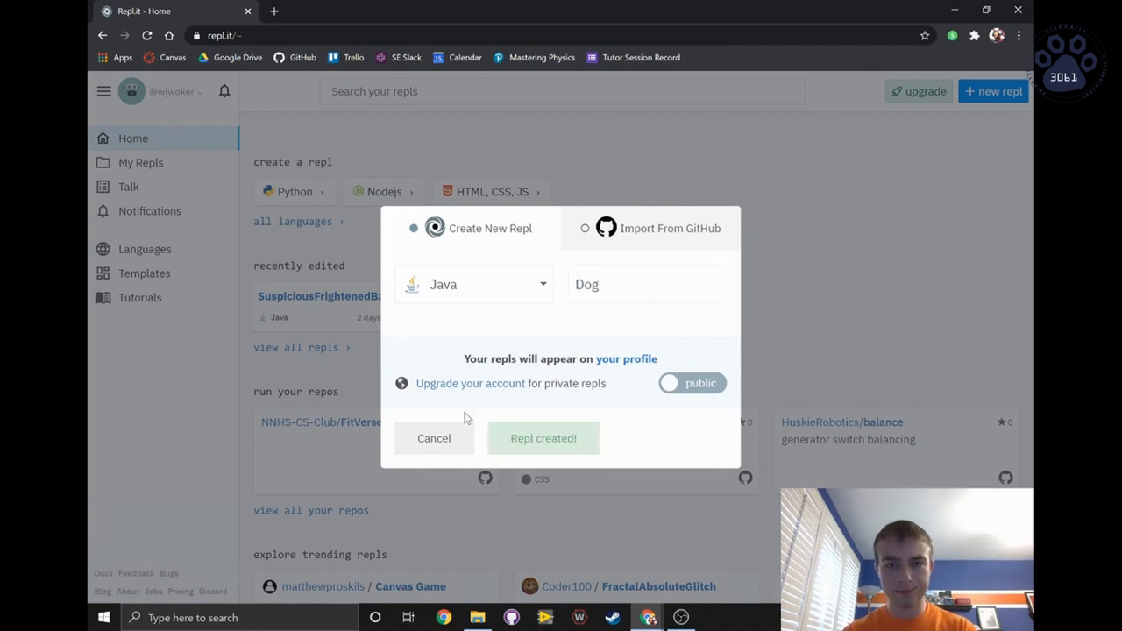
click(543, 438)
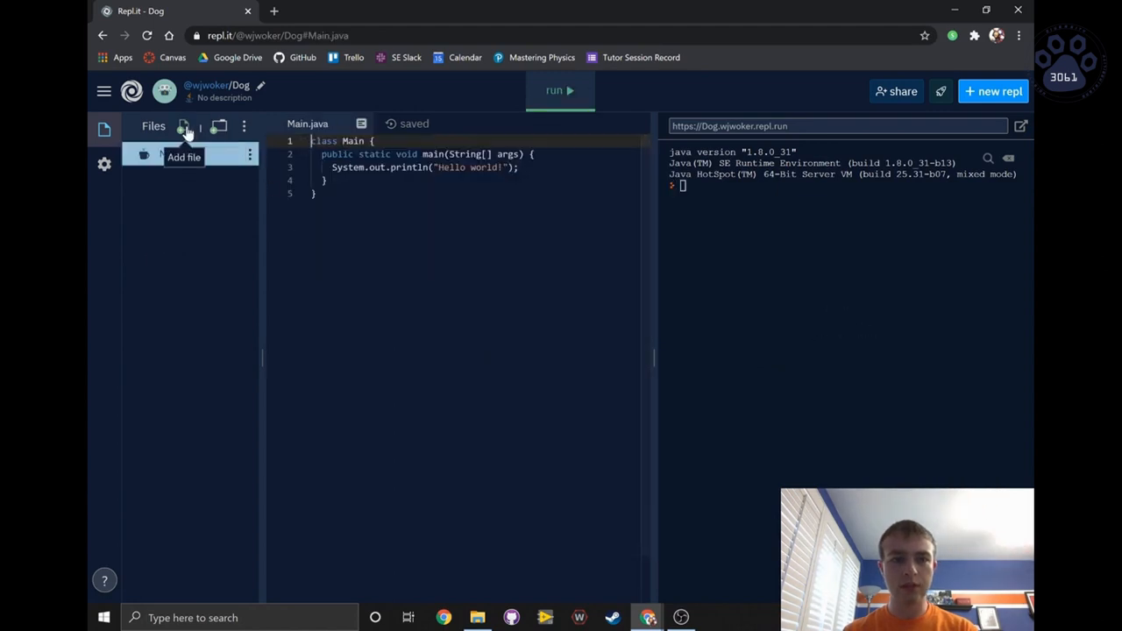
Add a file named Dog.java to the repl's Files pane.
click(184, 127)
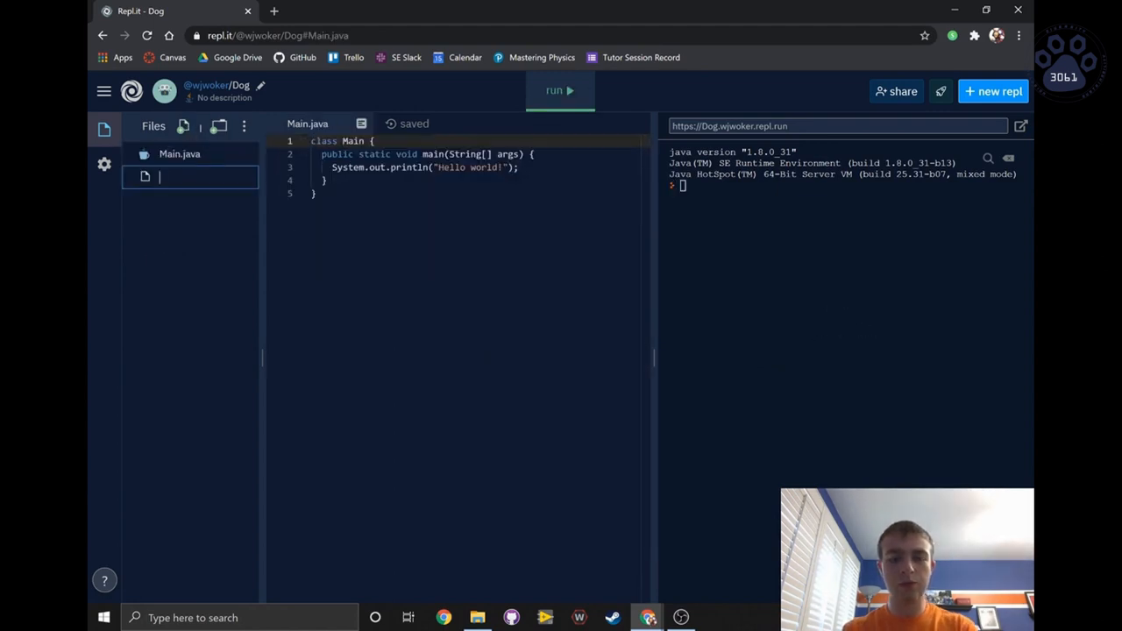
text(Dog.java)
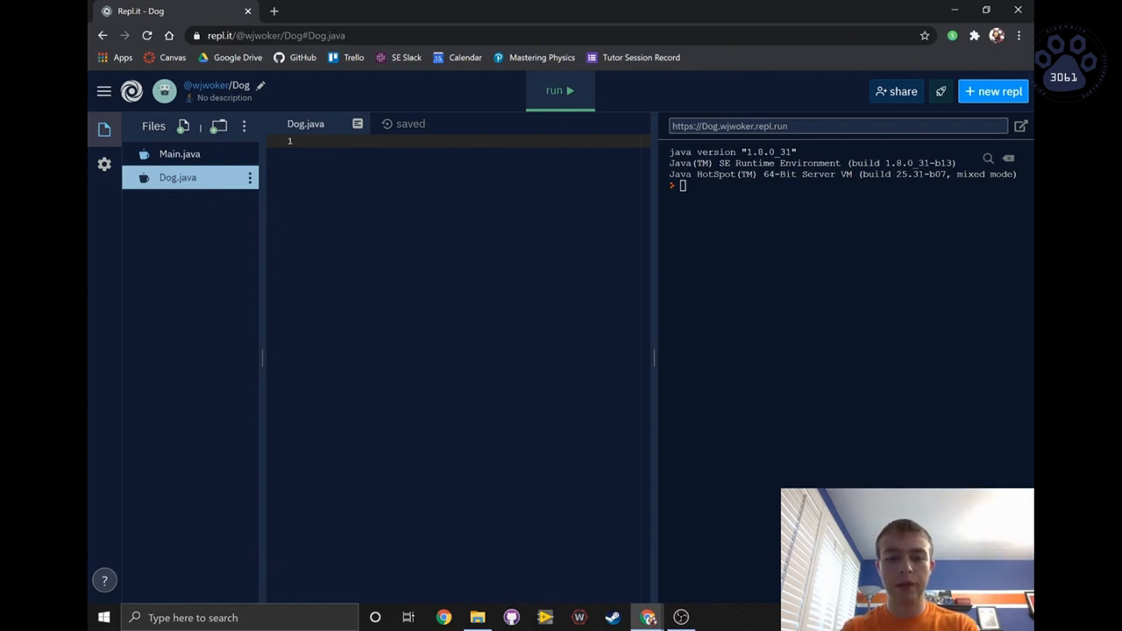
Write 'public class Dog' in Dog.java with an empty 'public void bark()' method.
text(public class)
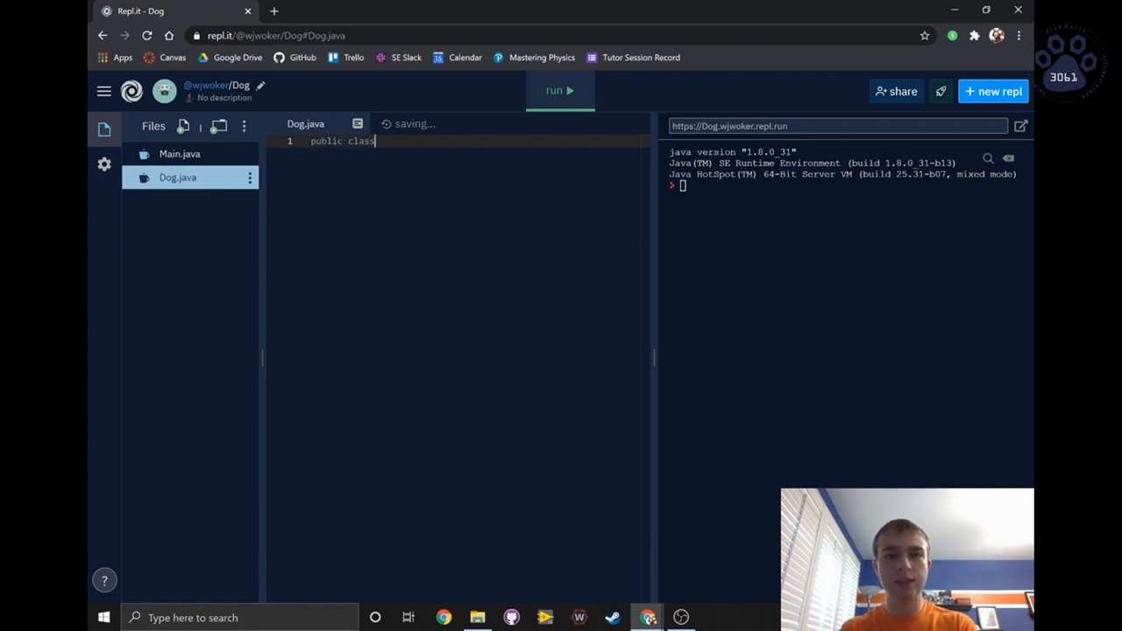
text(Dog)
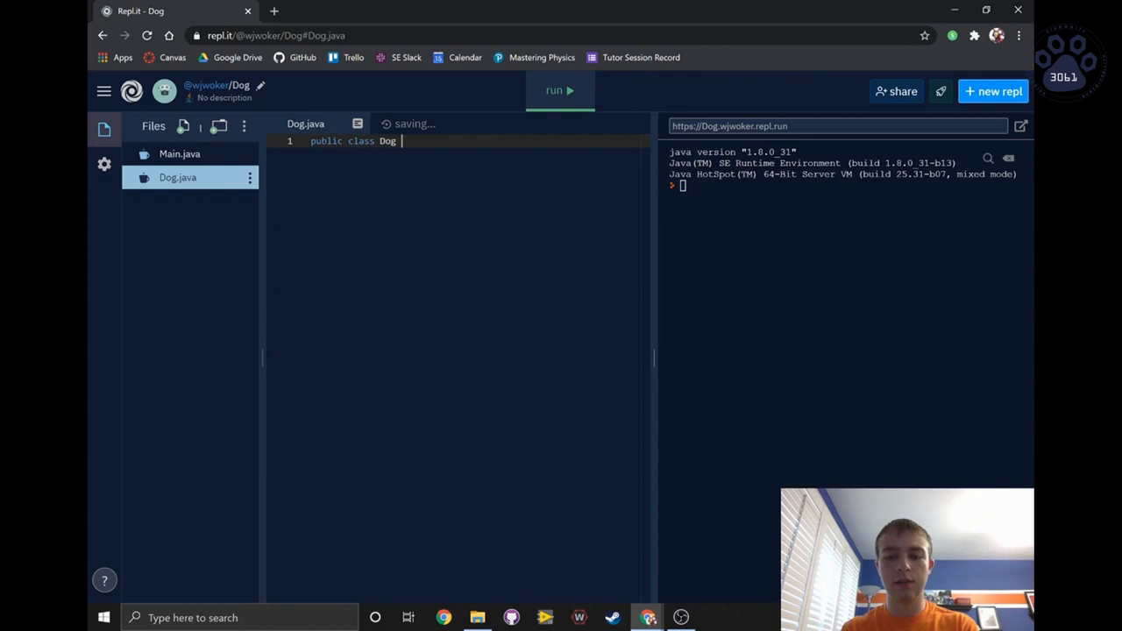
text({)
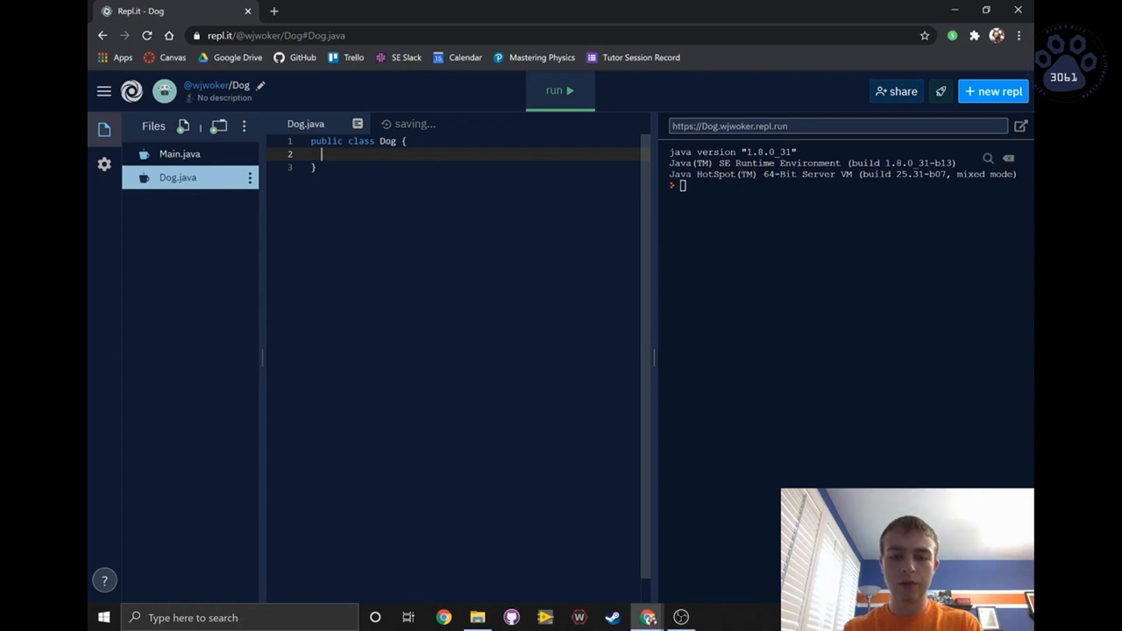
text(public)
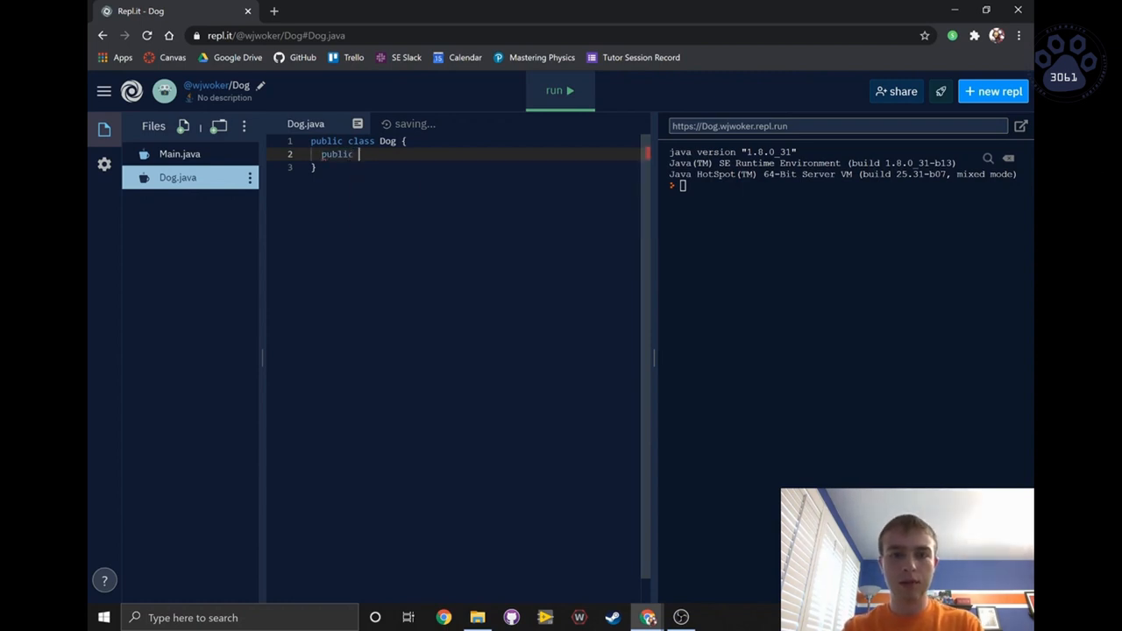
text(void bark() {)
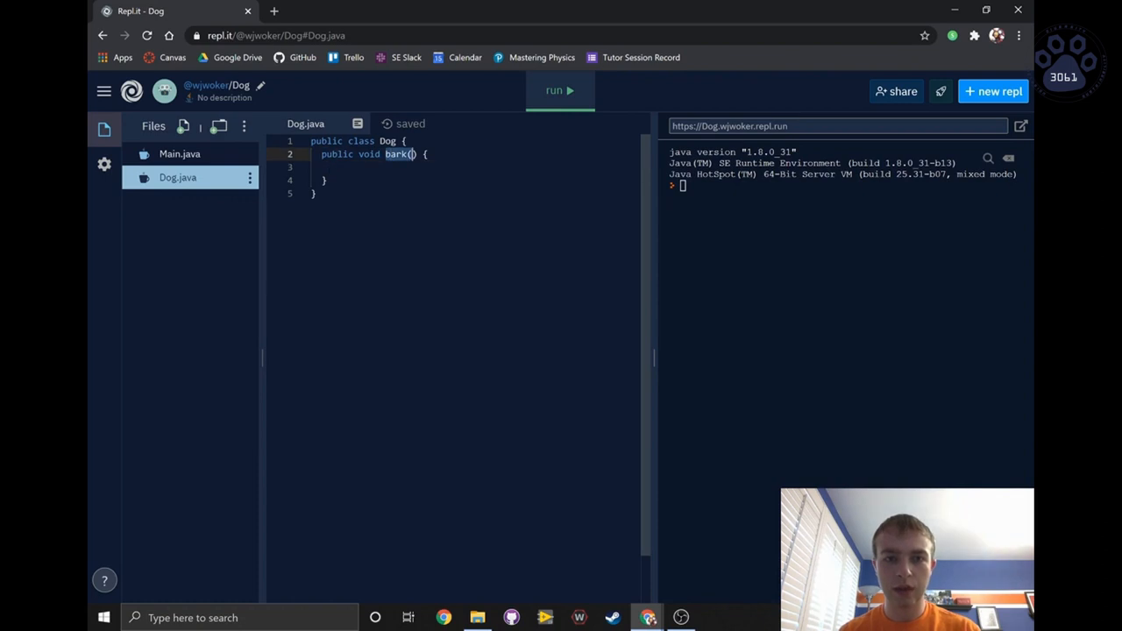
mouse_move(397, 154)
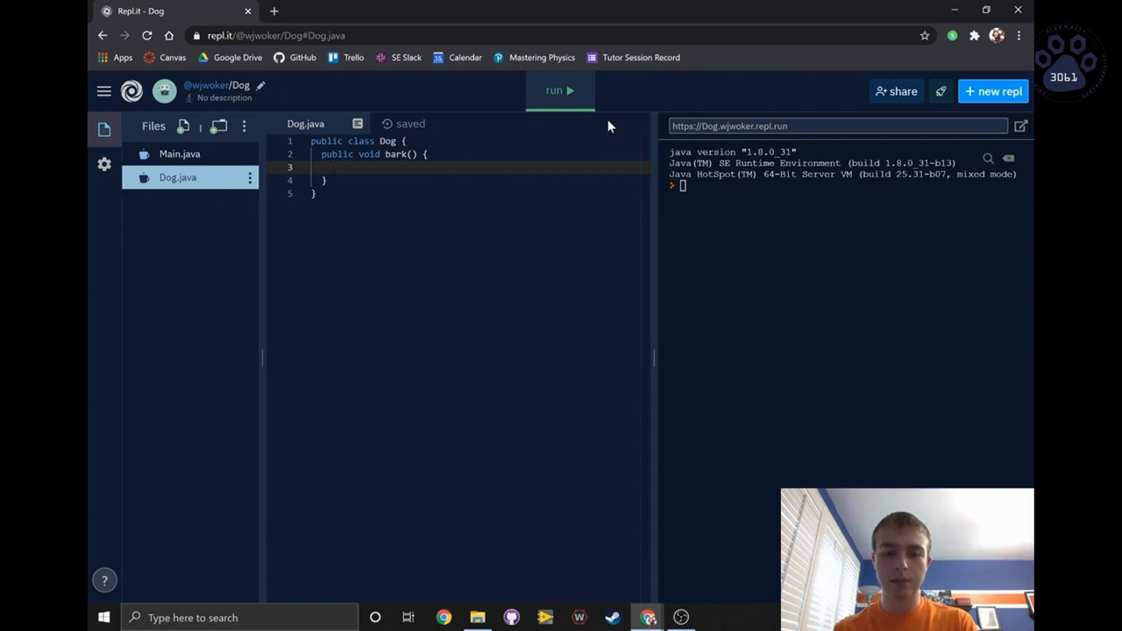
Add System.out.println("Woof!") inside bark() and run the repl.
text(System)
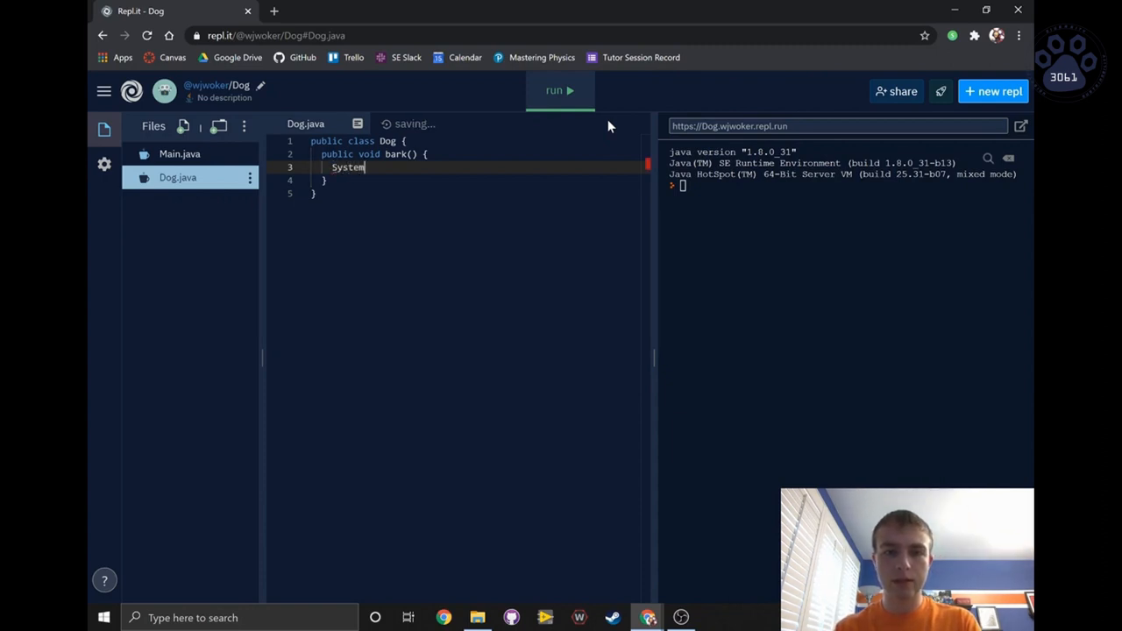
text(.out.prin)
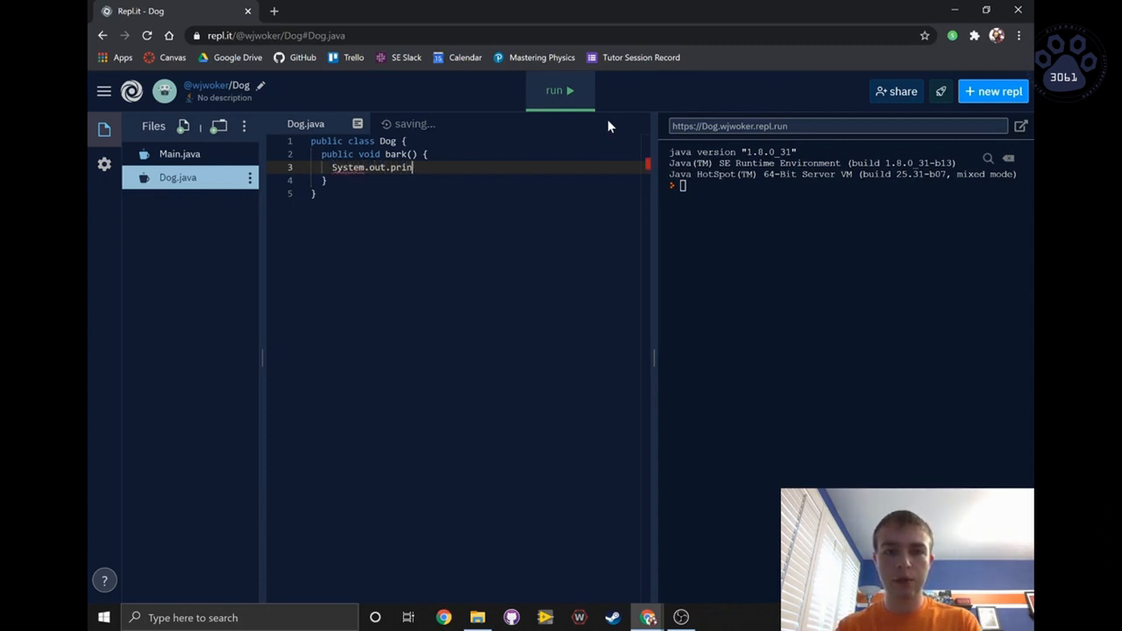
text(tln)
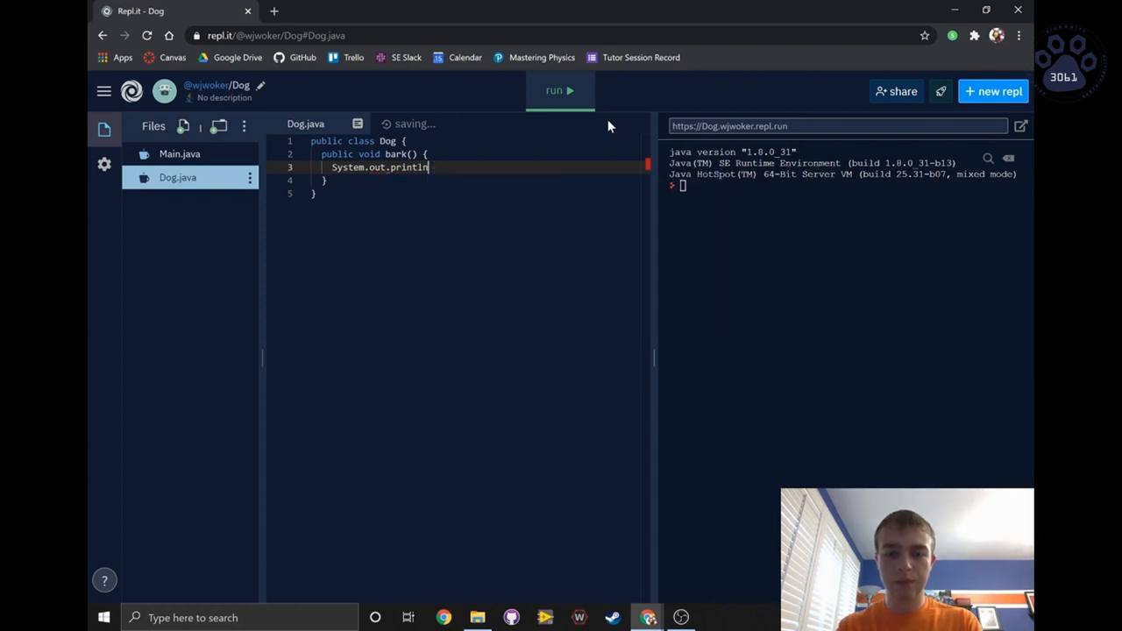
text(("Woof");)
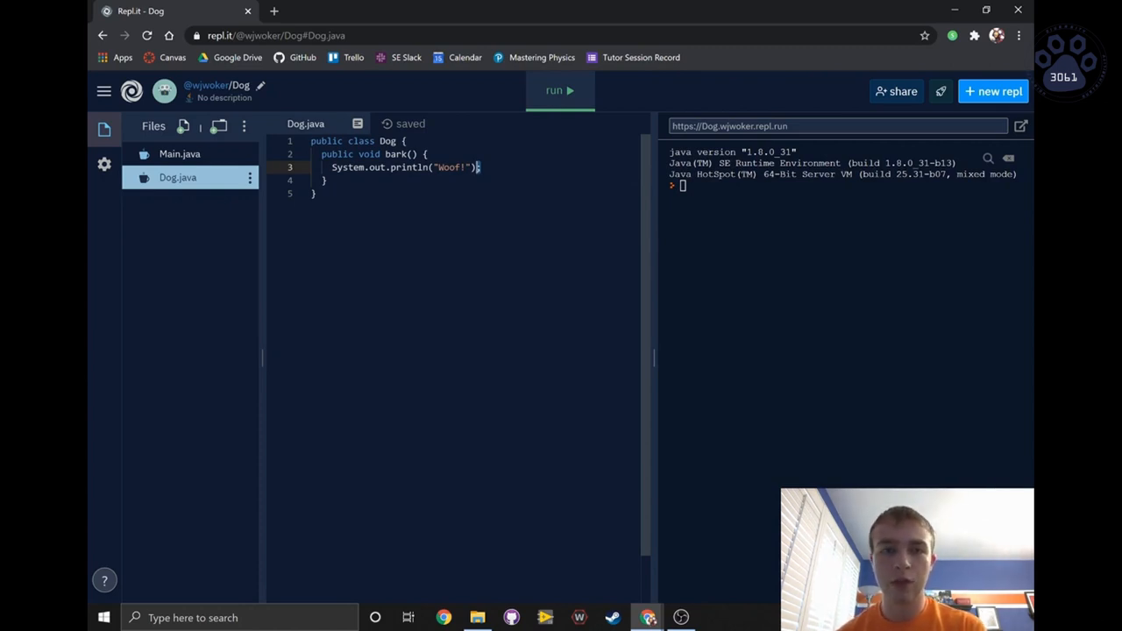
click(558, 90)
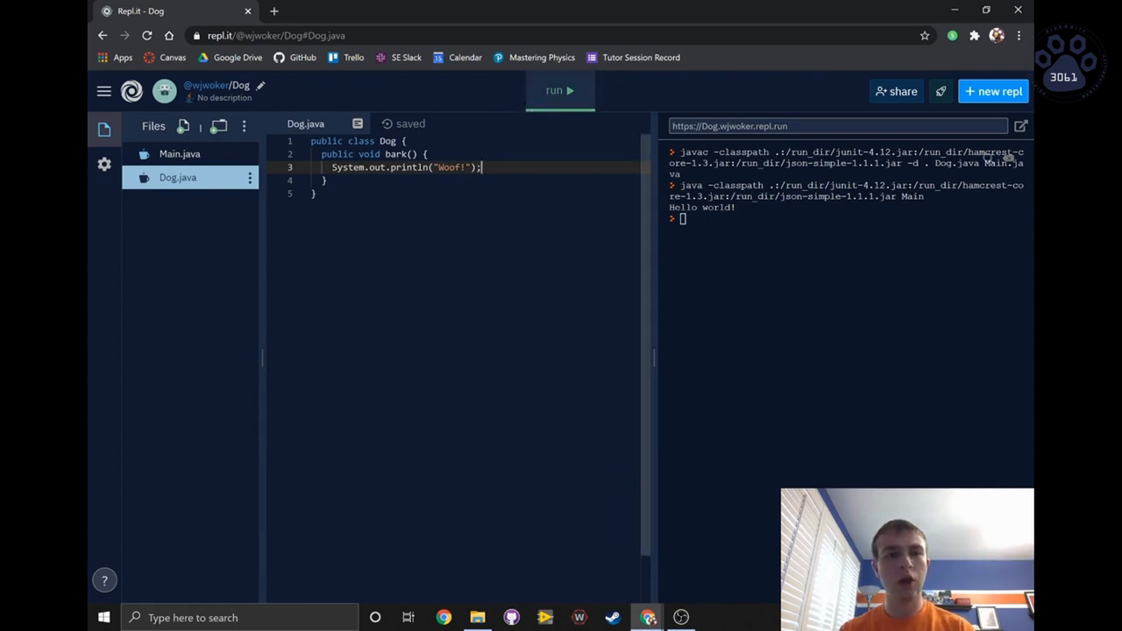
Open Main.java with its Hello world println line.
click(180, 153)
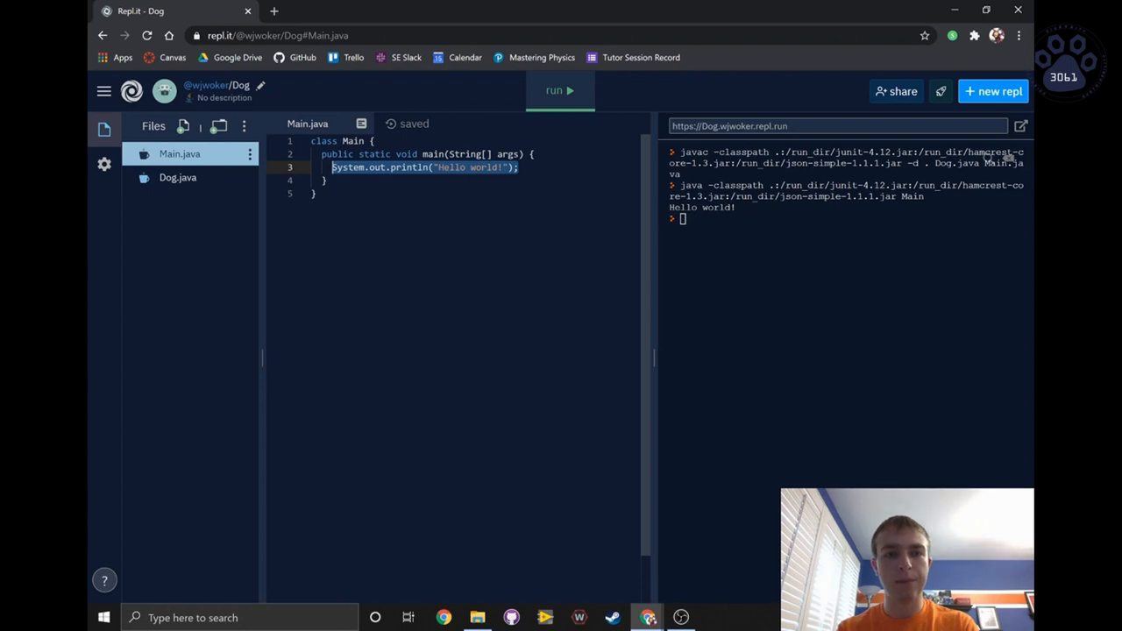
Replace the println in Main with 'Dog buster = new Dog();' and 'buster.bark();'.
text(Do)
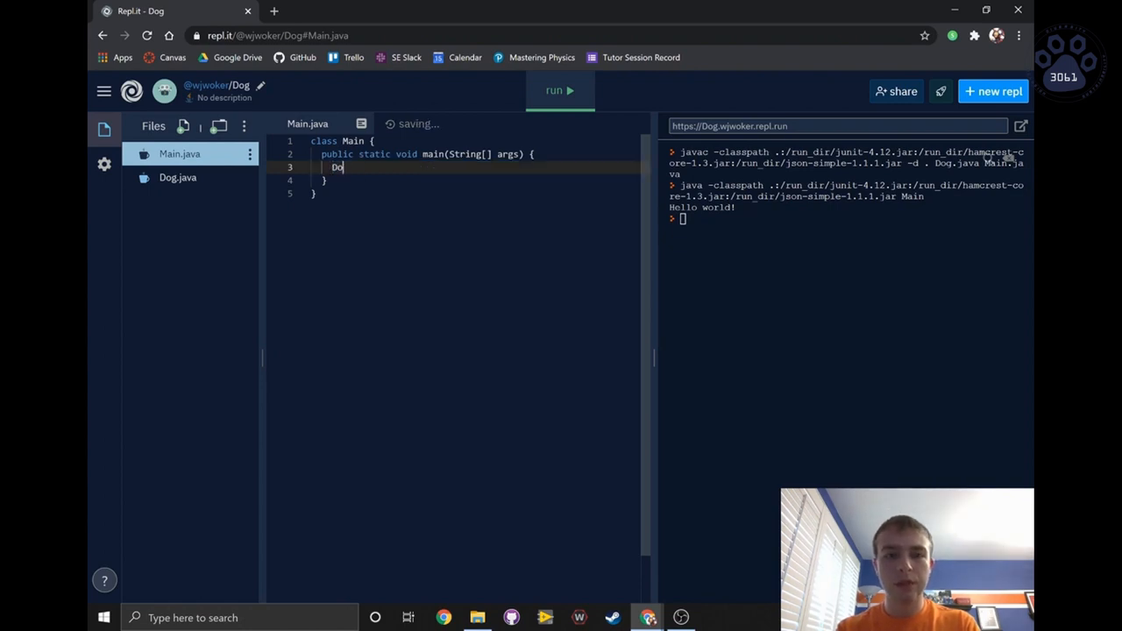
text(g.bark)
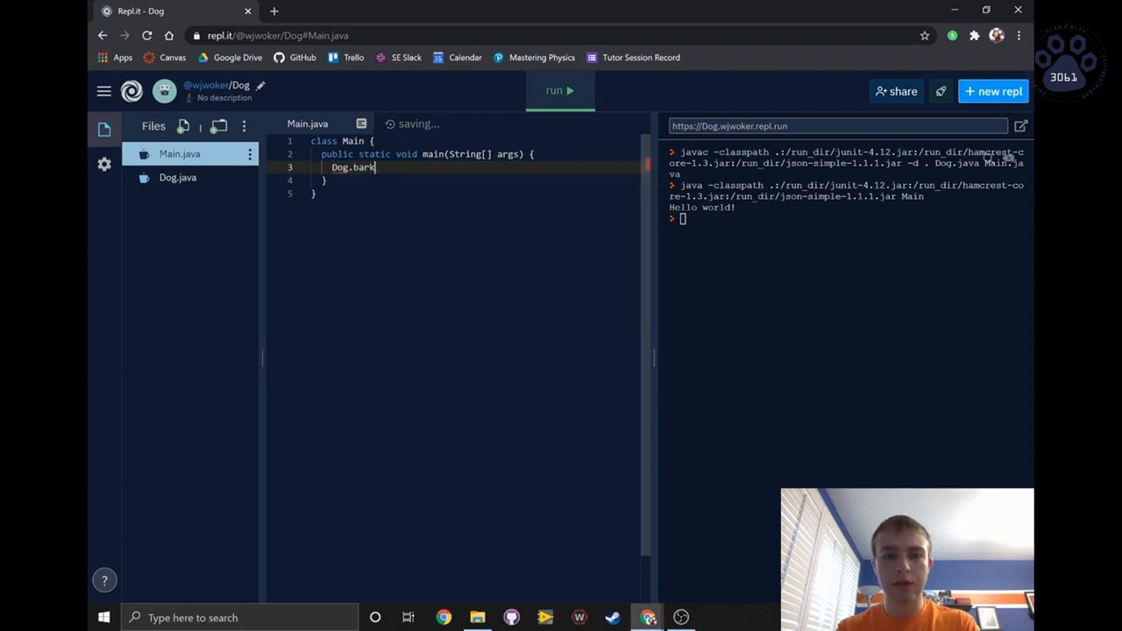
text(();)
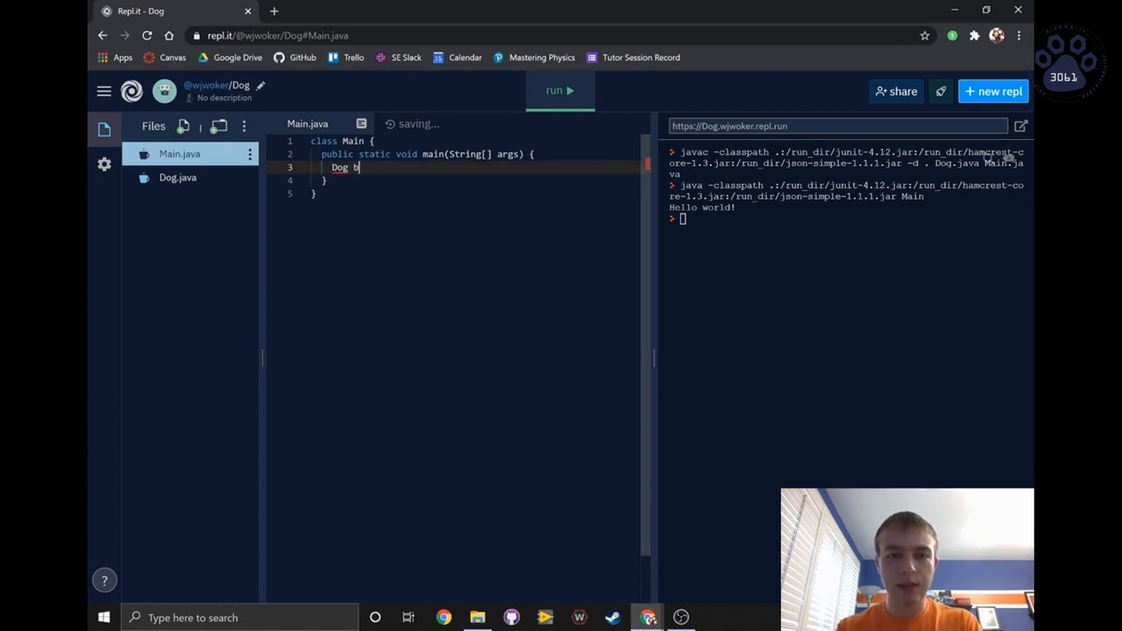
text(uster)
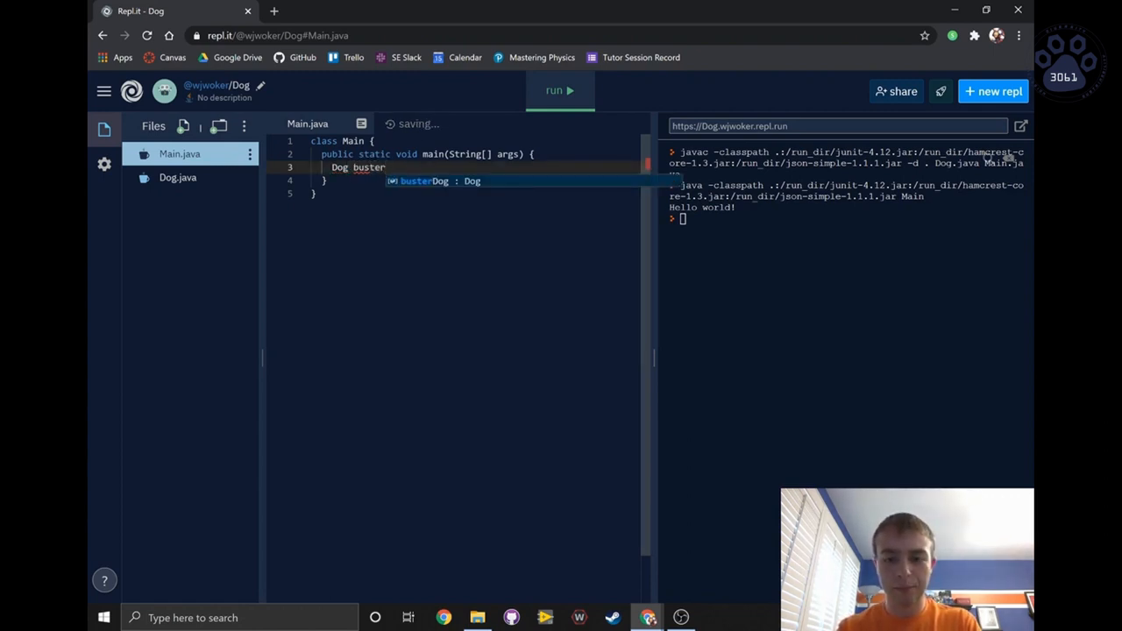
text(=)
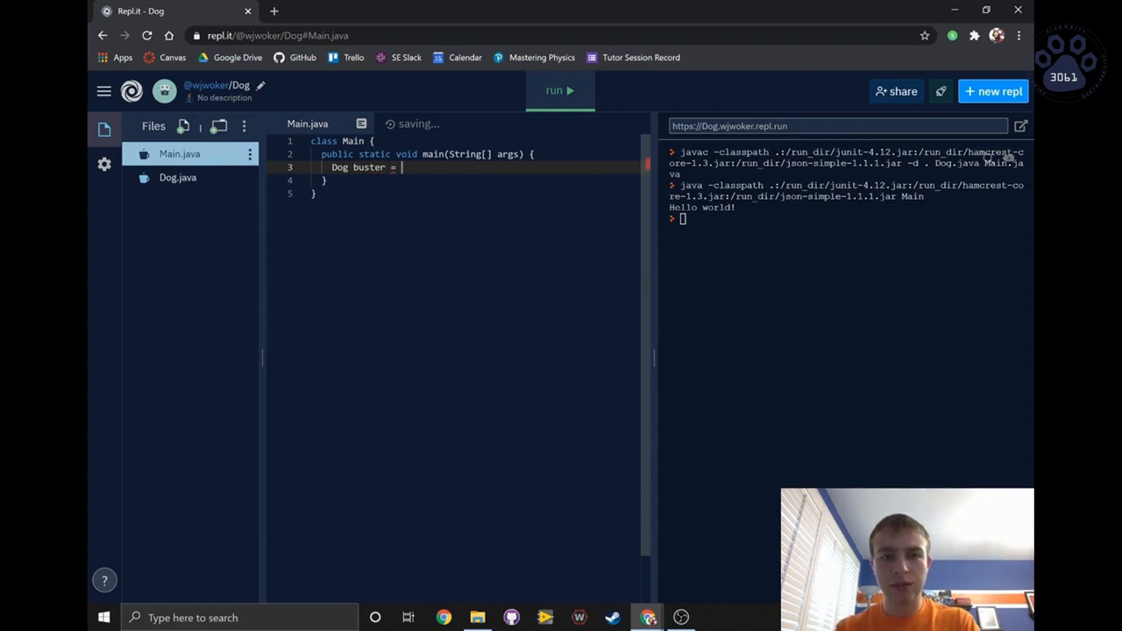
text(new Dog();)
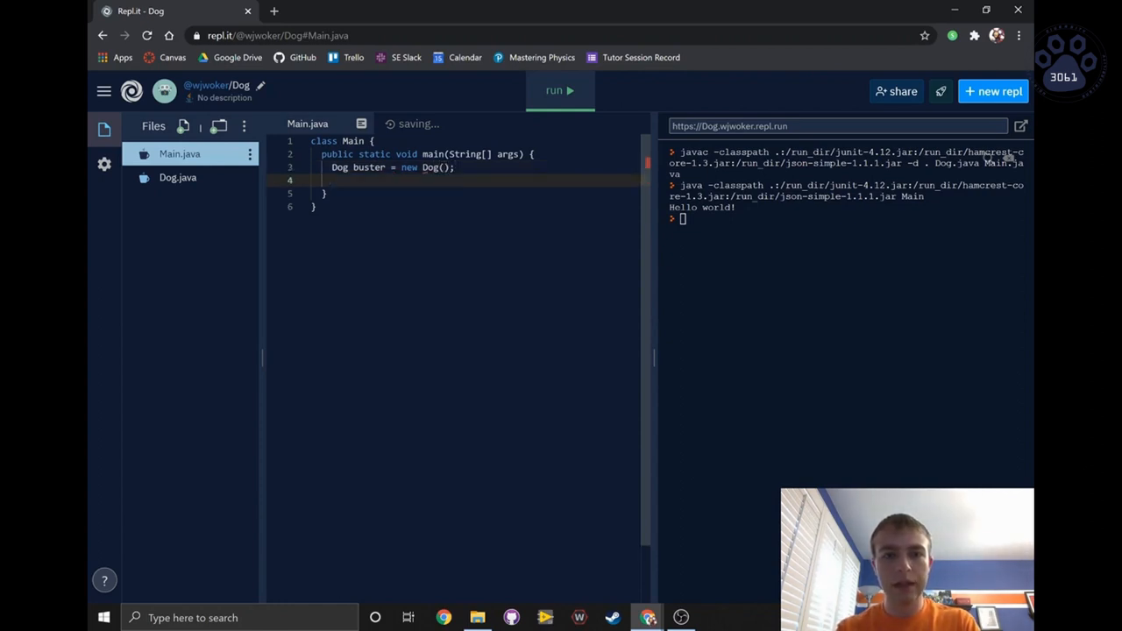
text(buster.bar)
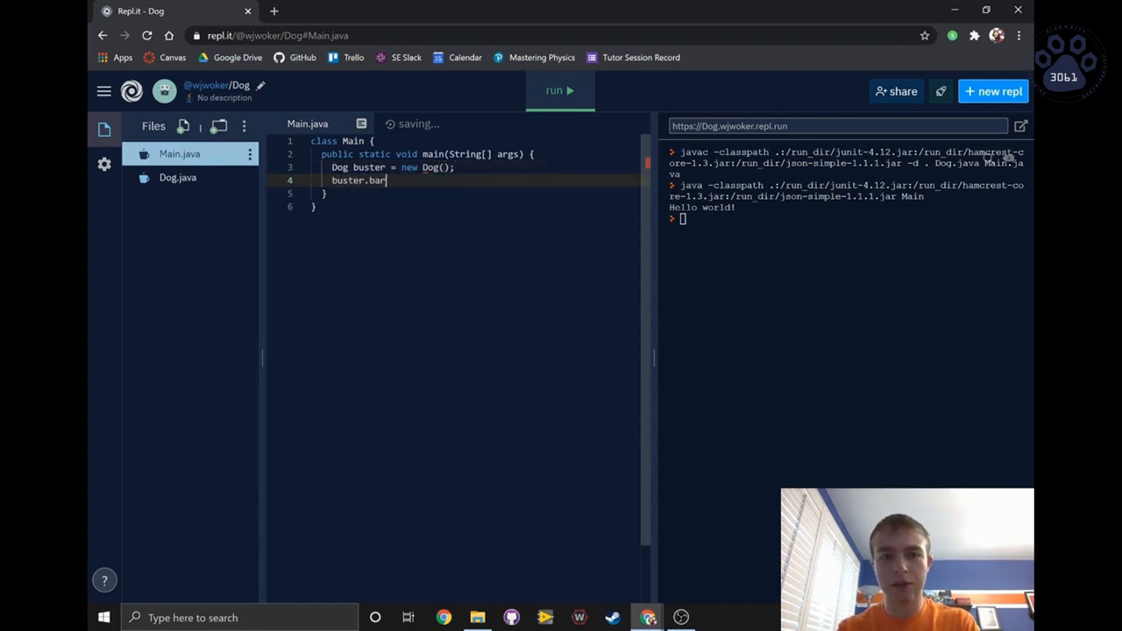
text(k();)
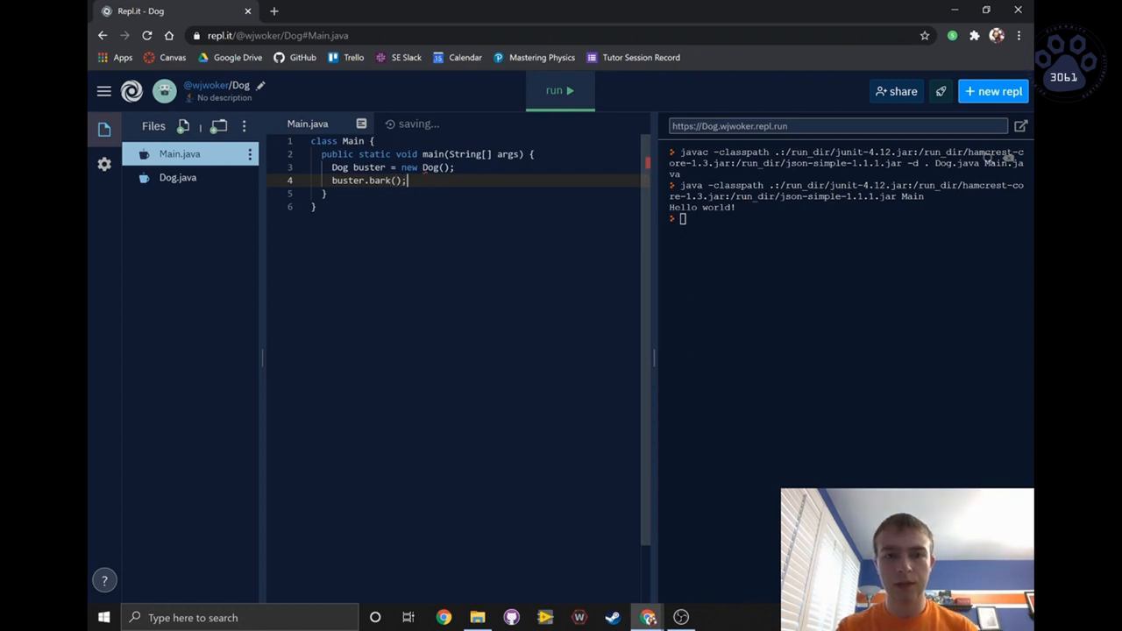
Run the repl to print 'Woof!', then reopen Dog.java.
click(559, 91)
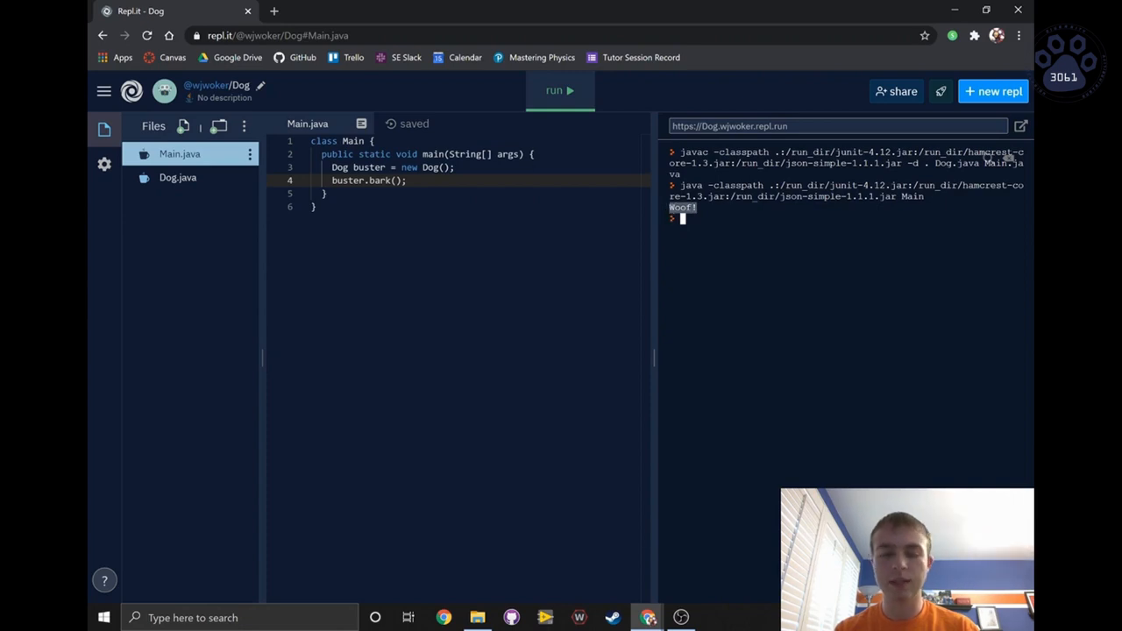
click(177, 177)
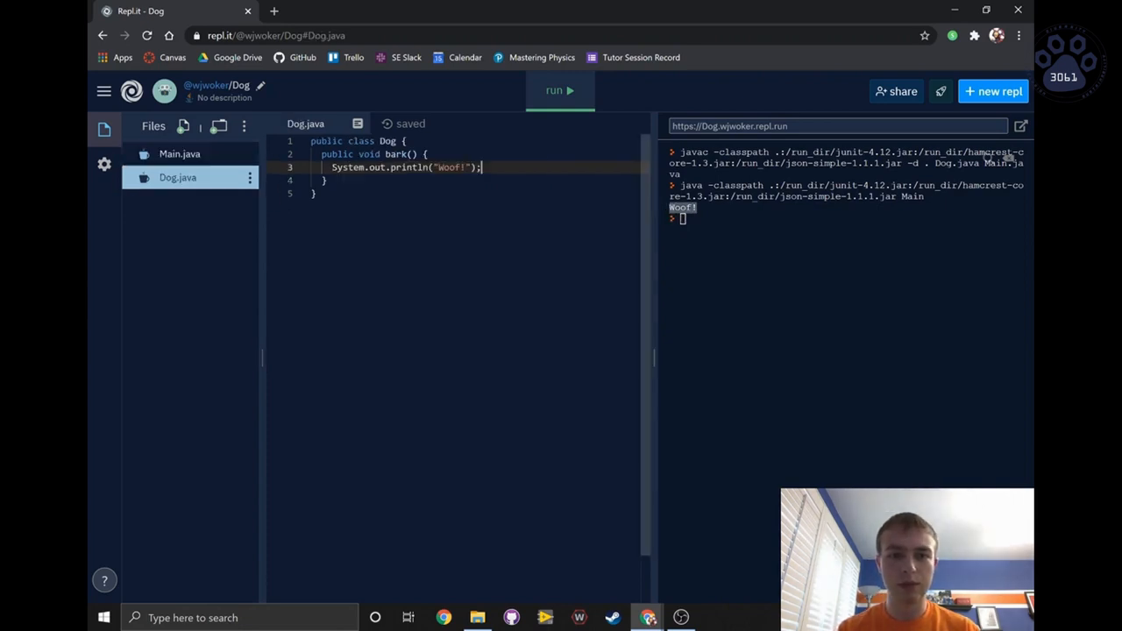